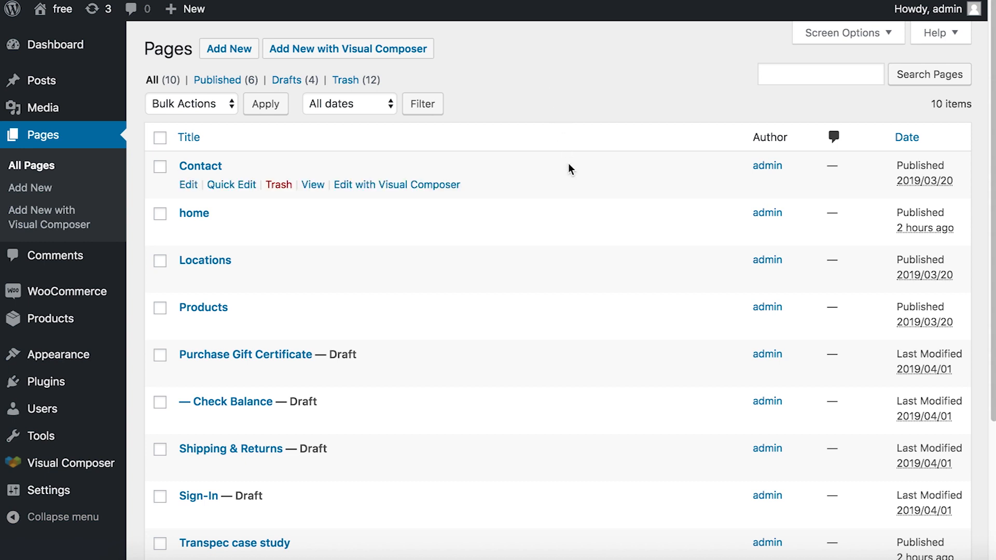
- Scroll the All Pages list down to the Transpec case study page
{"action": "scroll", "scroll_direction": "down", "scroll_amount": 3}
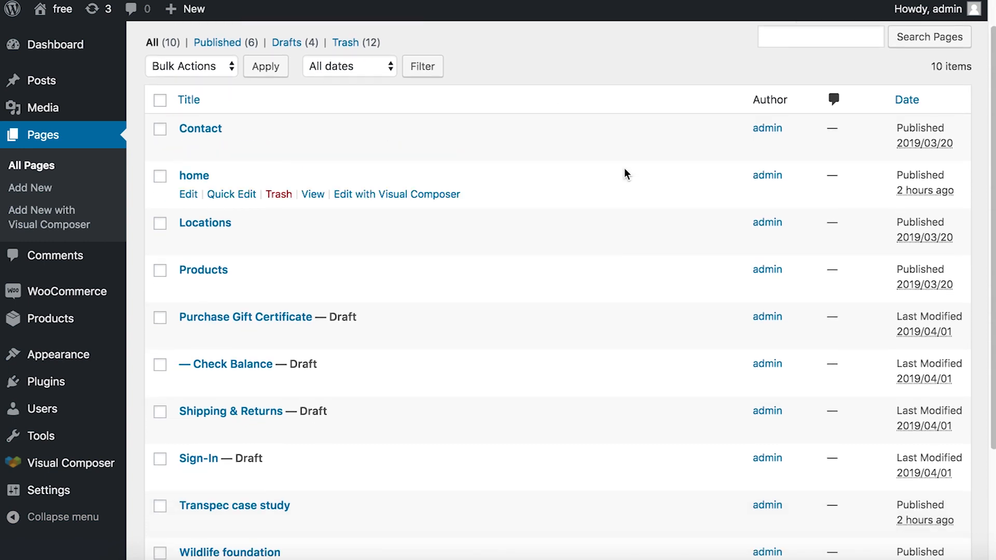
{"action": "scroll", "scroll_direction": "down", "scroll_amount": 3}
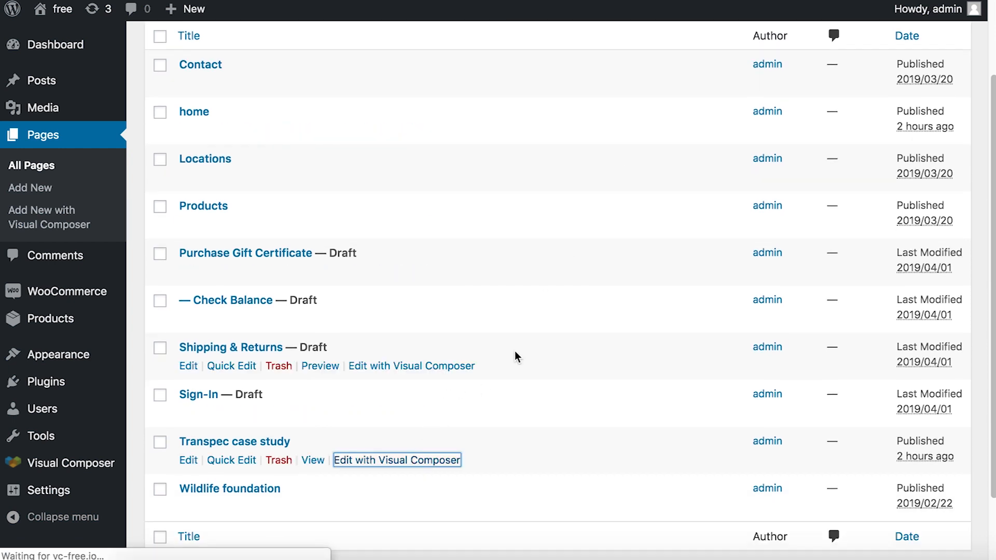
- Open Transpec case study in Visual Composer and set its slug to transpec-case-study
{"action": "left_click", "coordinate": [396, 460]}
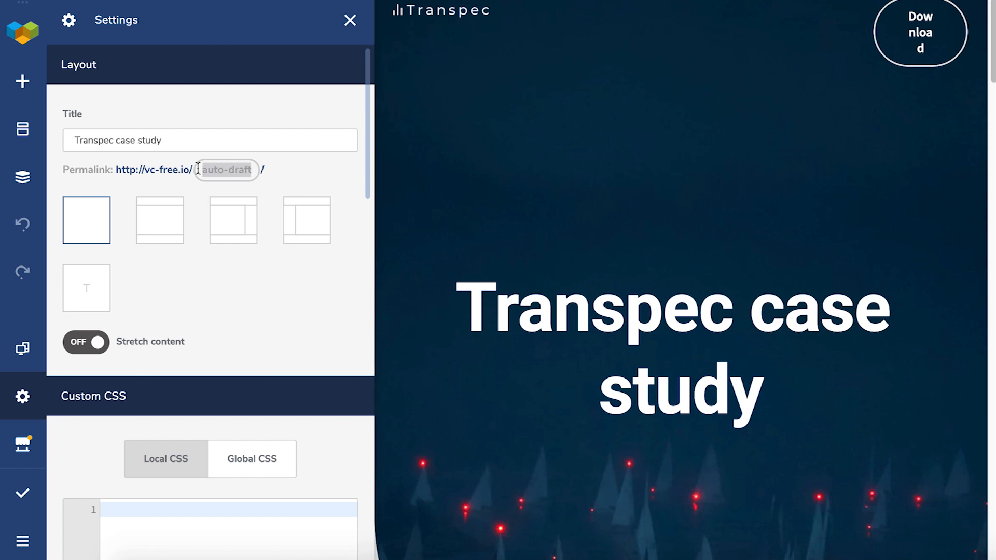
{"action": "type", "text": "transp"}
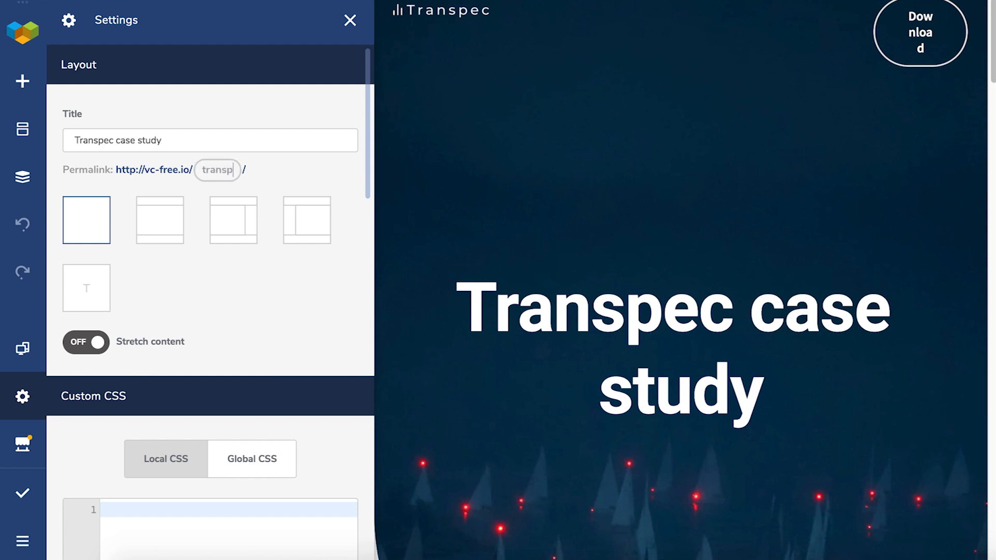
{"action": "type", "text": "transpec-case-study"}
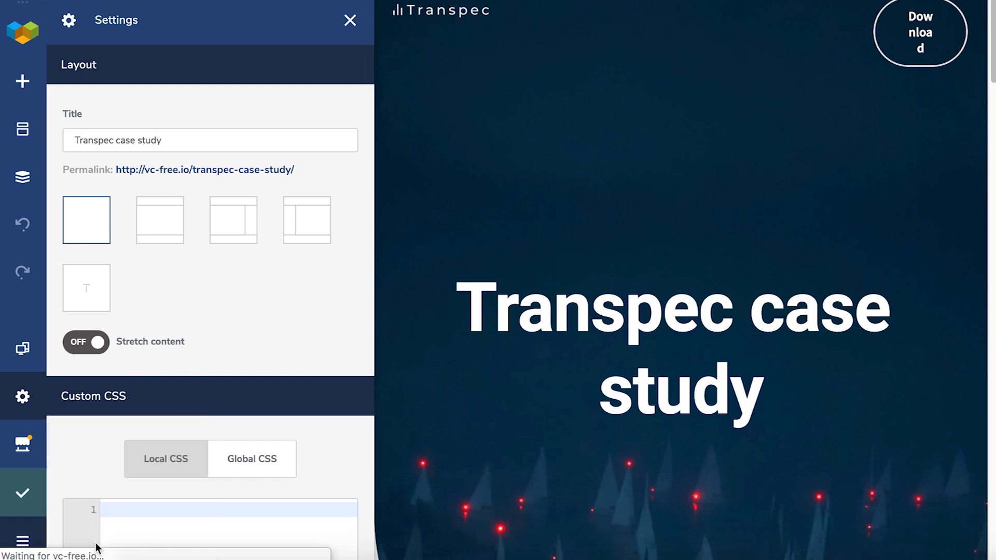
- Return to WordPress and start a new page with Visual Composer
{"action": "left_click", "coordinate": [349, 20]}
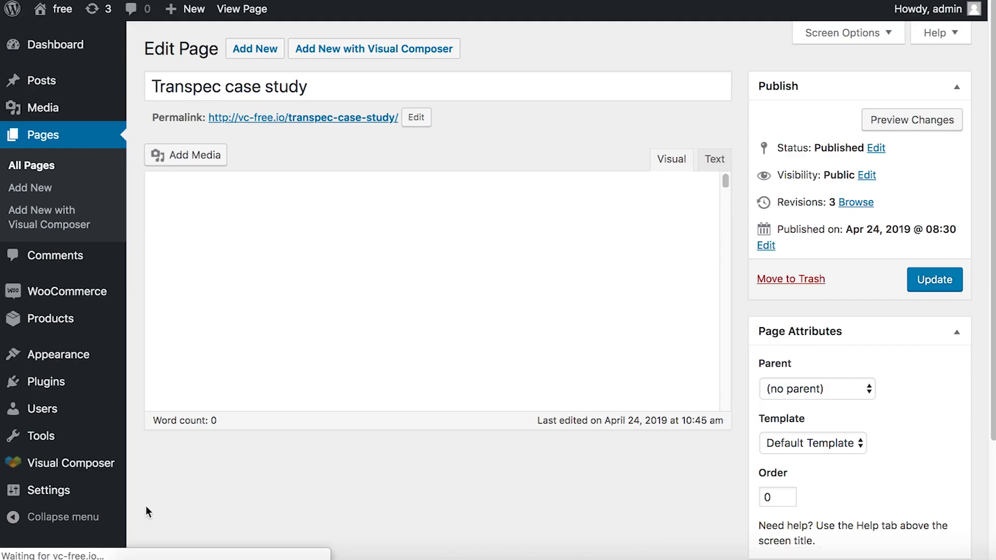
{"action": "left_click", "coordinate": [374, 48]}
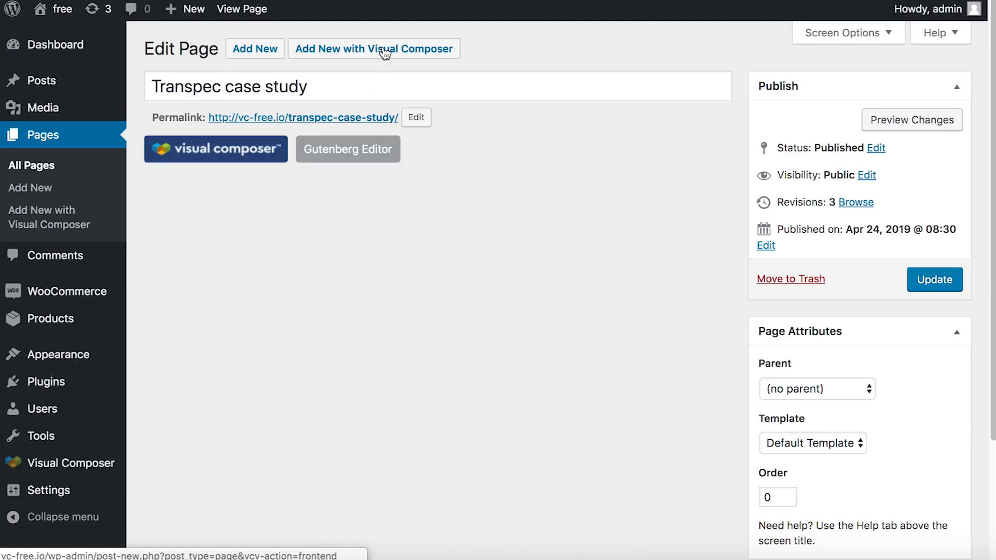
{"action": "left_click", "coordinate": [373, 45]}
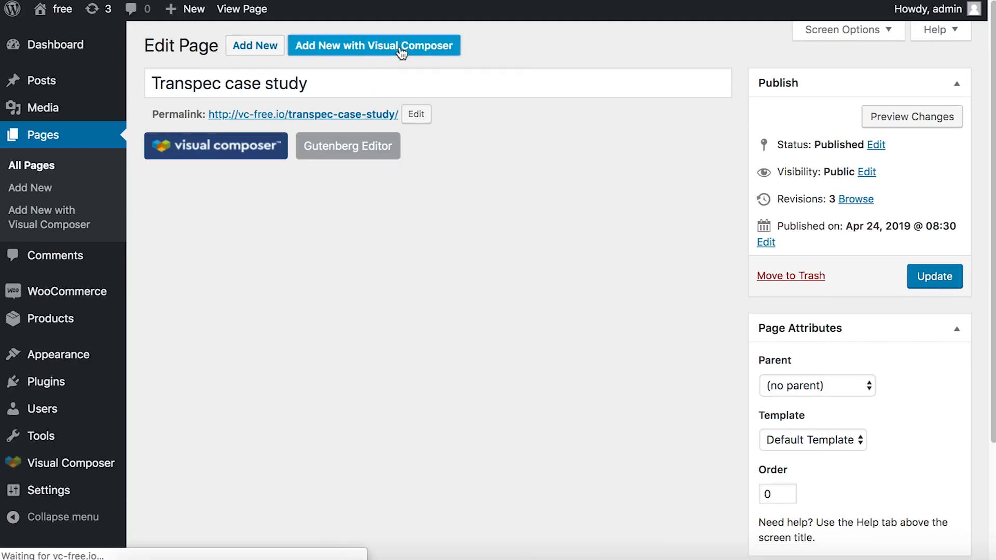
- Set the new page's permalink slug to homepage and go back to WordPress
{"action": "left_click", "coordinate": [373, 45]}
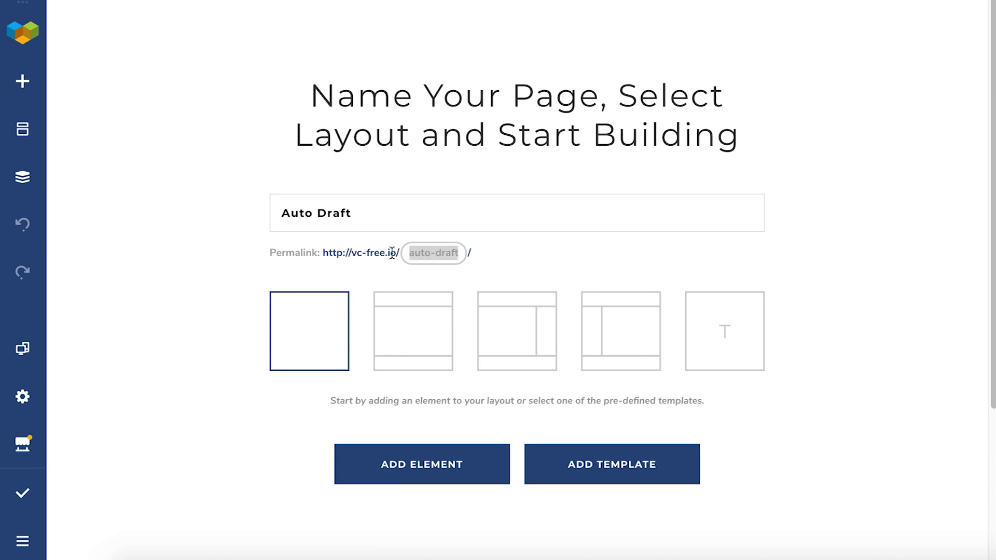
{"action": "type", "text": "homepag"}
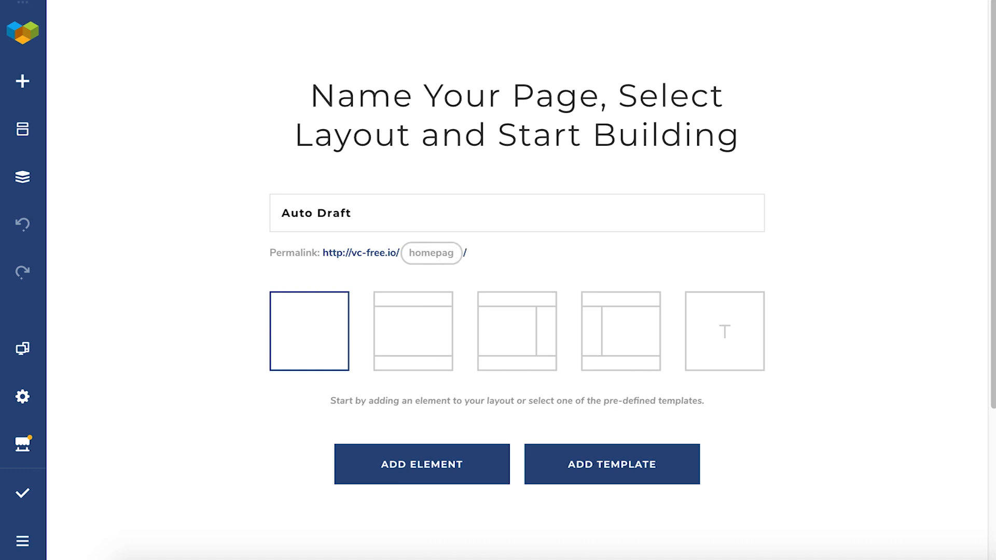
{"action": "left_click", "coordinate": [23, 493]}
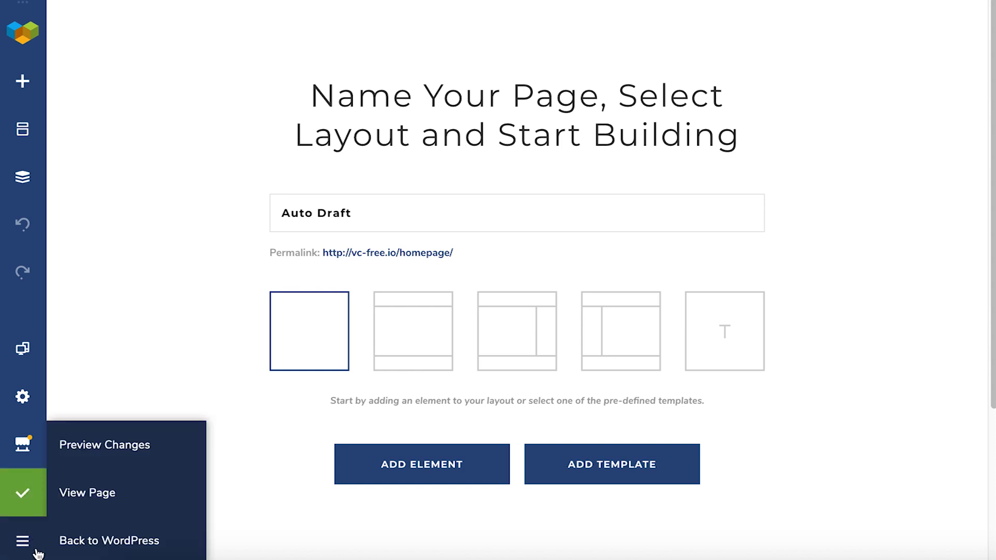
{"action": "left_click", "coordinate": [109, 541]}
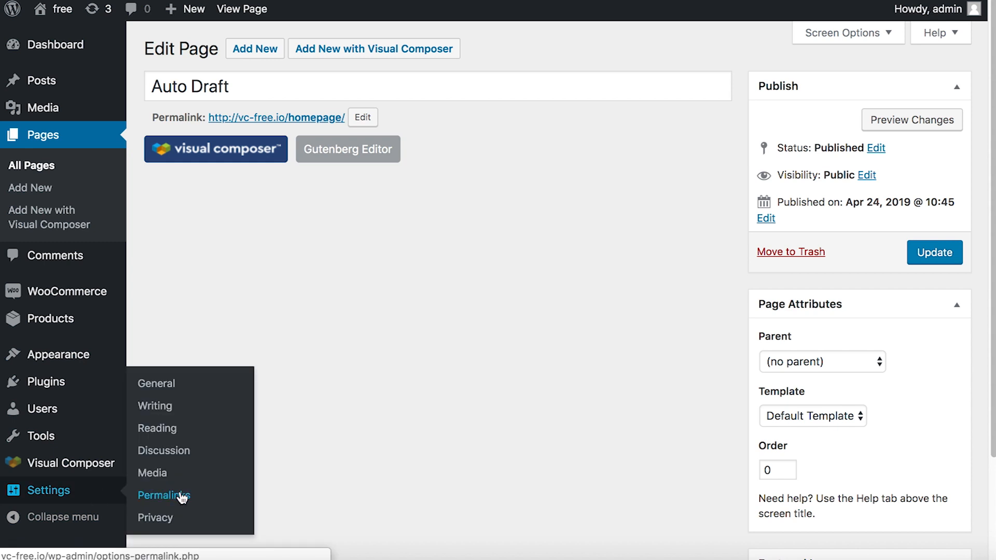
- Open Settings > Permalinks to confirm the Post name structure is selected
{"action": "left_click", "coordinate": [164, 495]}
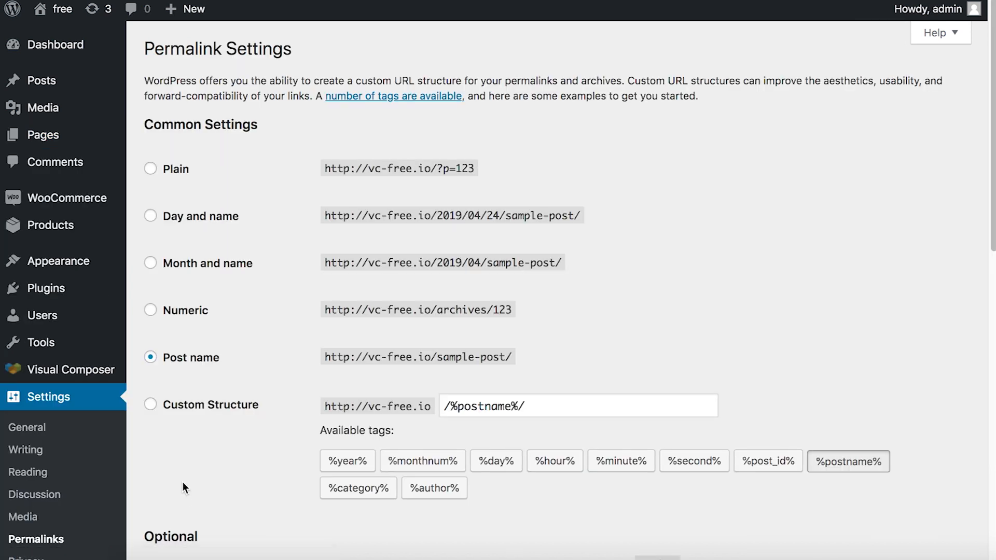
{"action": "mouse_move", "coordinate": [878, 215]}
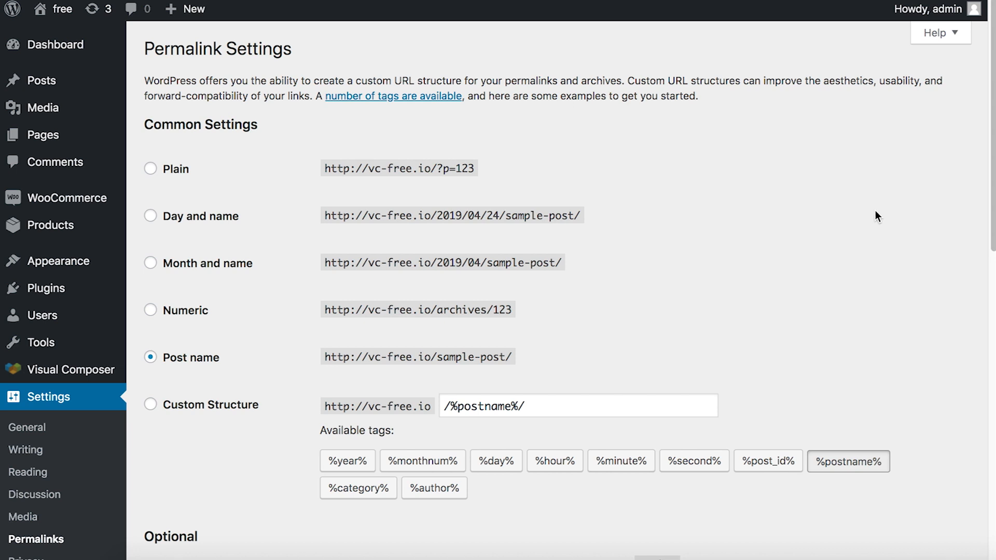